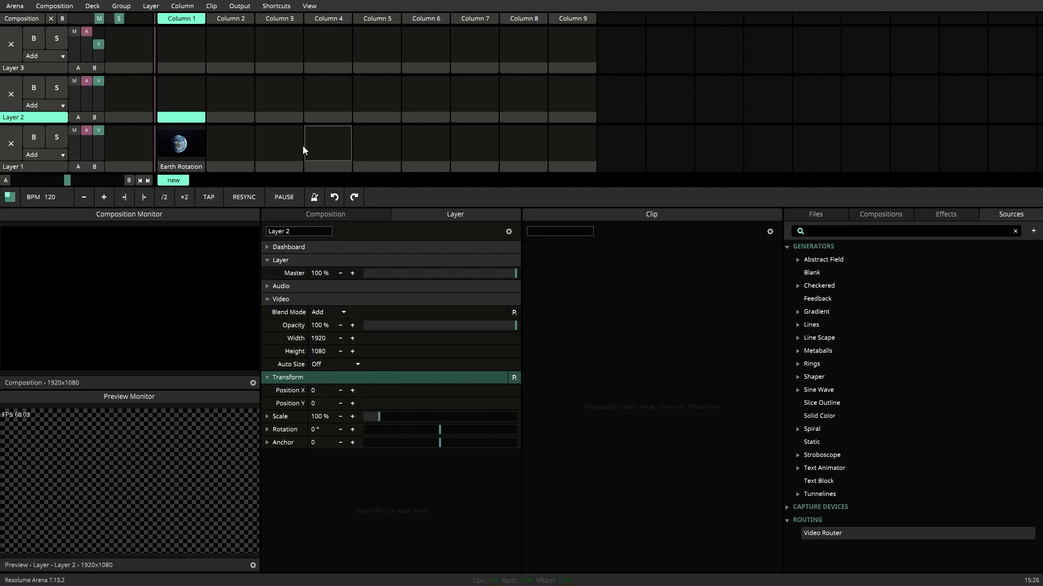
Step: Add the Video Router clip to Layer 2 and name the layer 'Spout Output'
click(181, 143)
text(Spout Output)
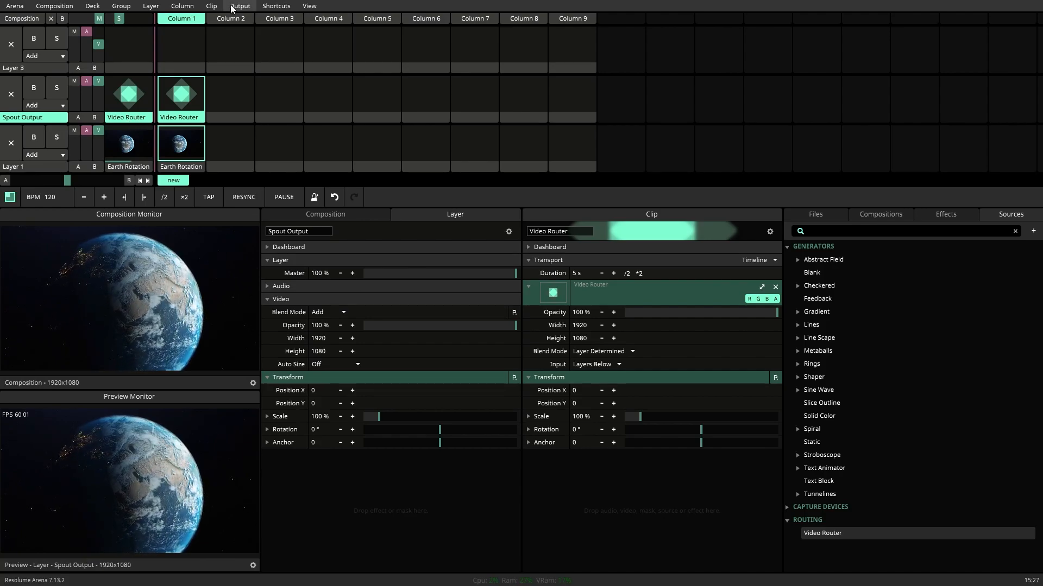
mouse_move(254, 124)
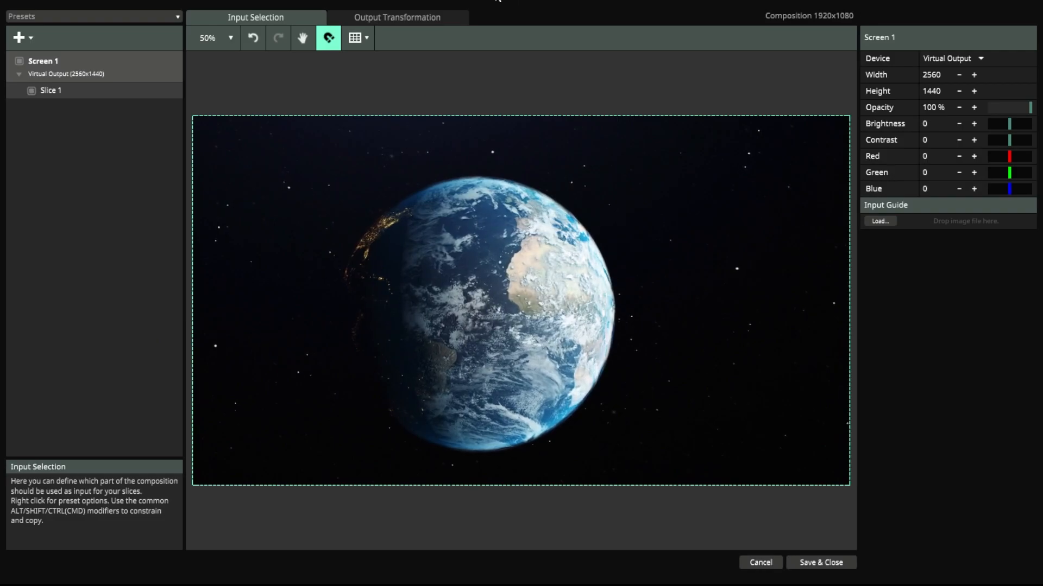
mouse_move(19, 38)
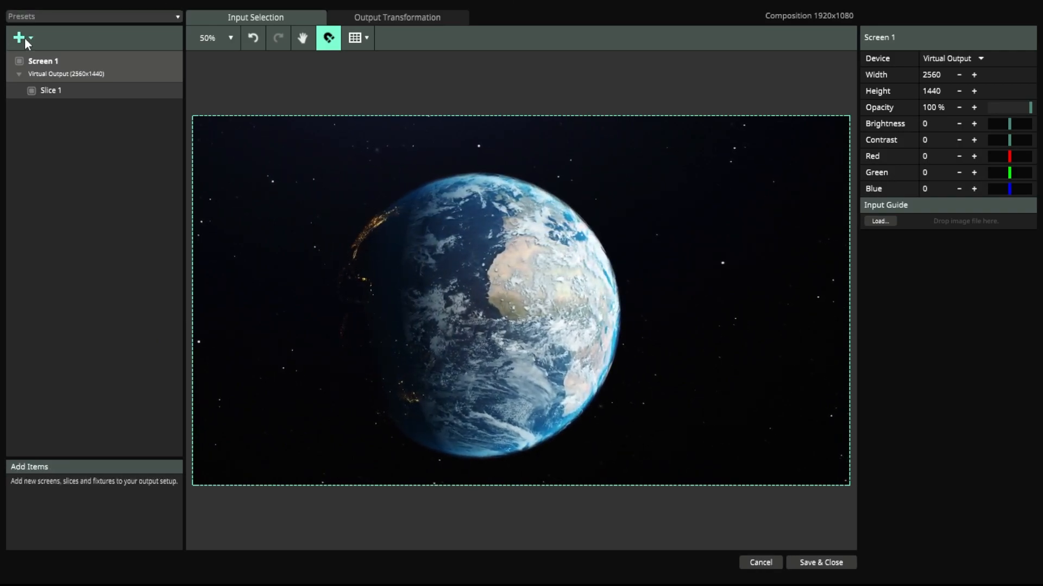
Step: Add Screen 2 with Spout as its device, its slice fed by the Spout Output layer
click(20, 37)
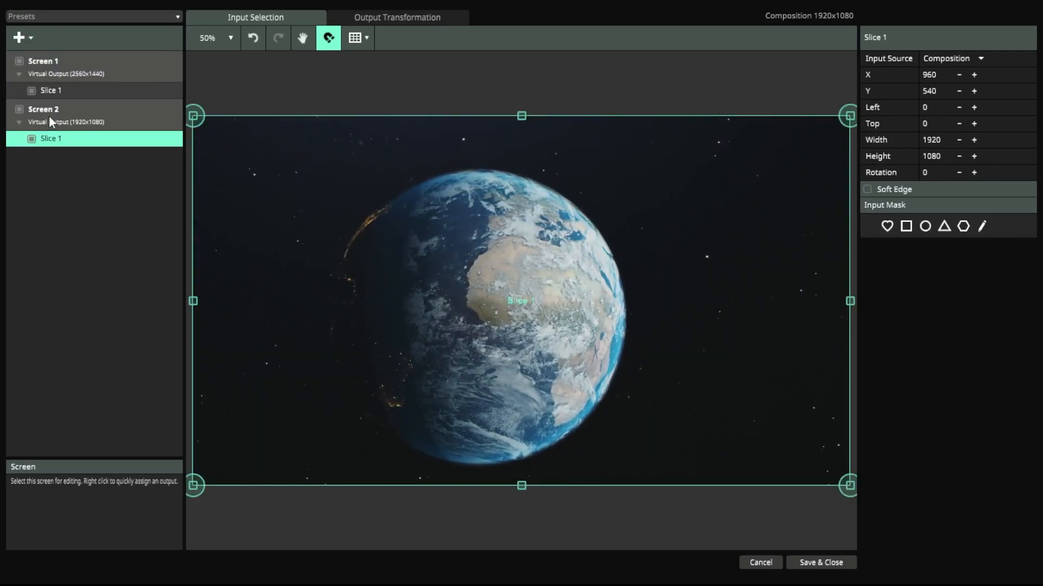
click(43, 109)
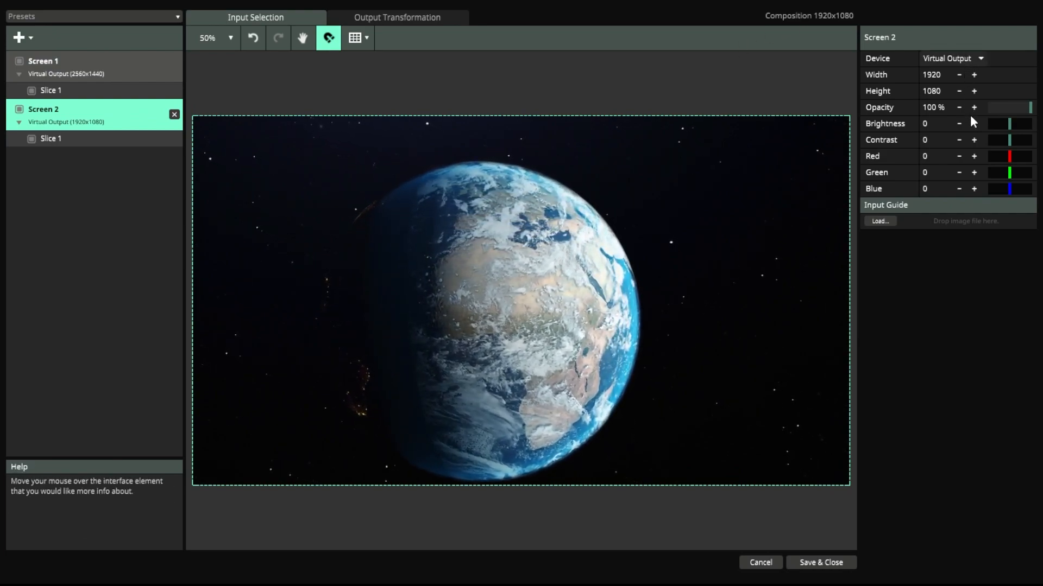
click(951, 58)
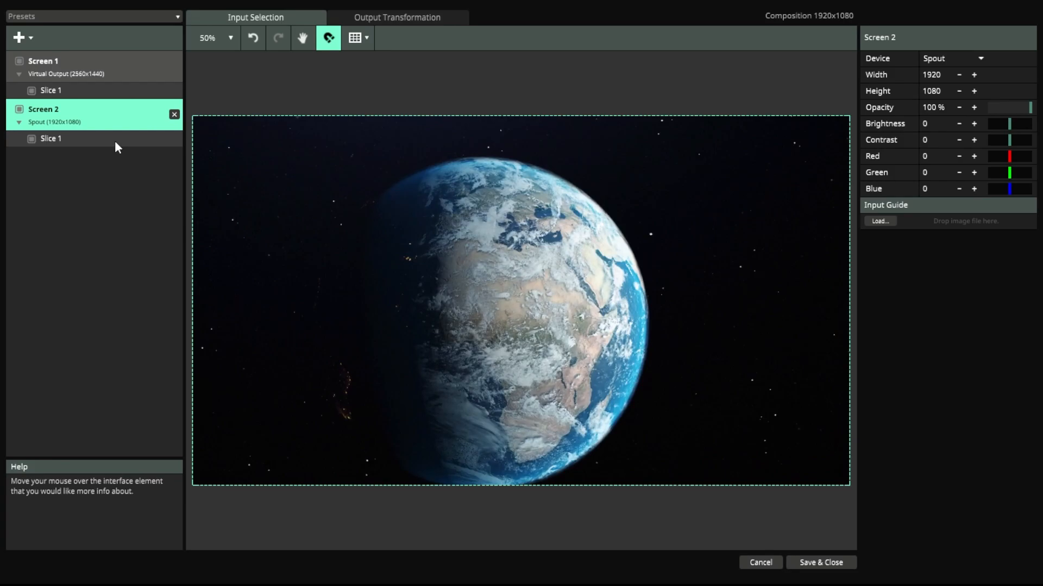
click(51, 139)
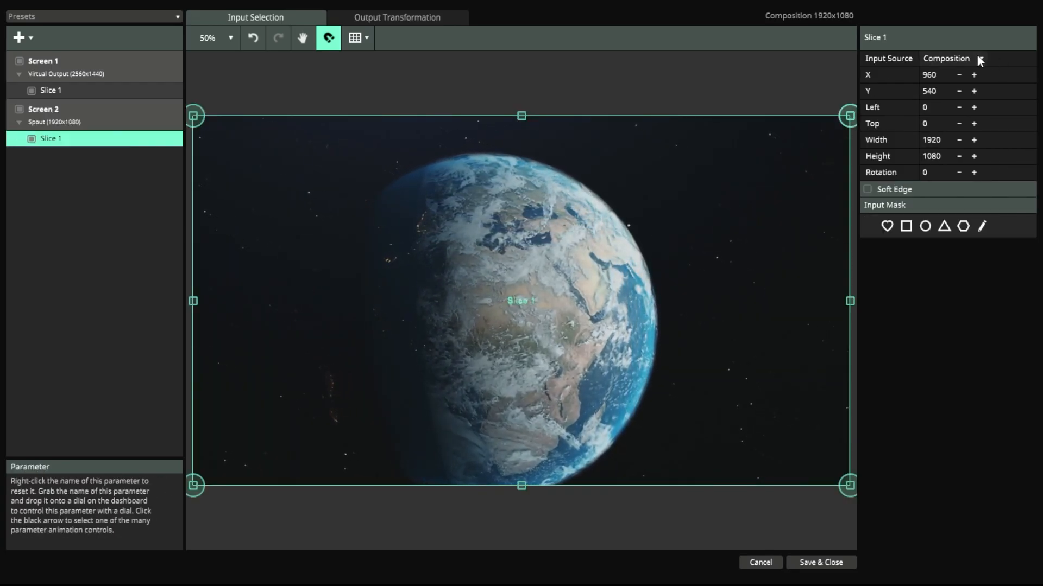
mouse_move(972, 242)
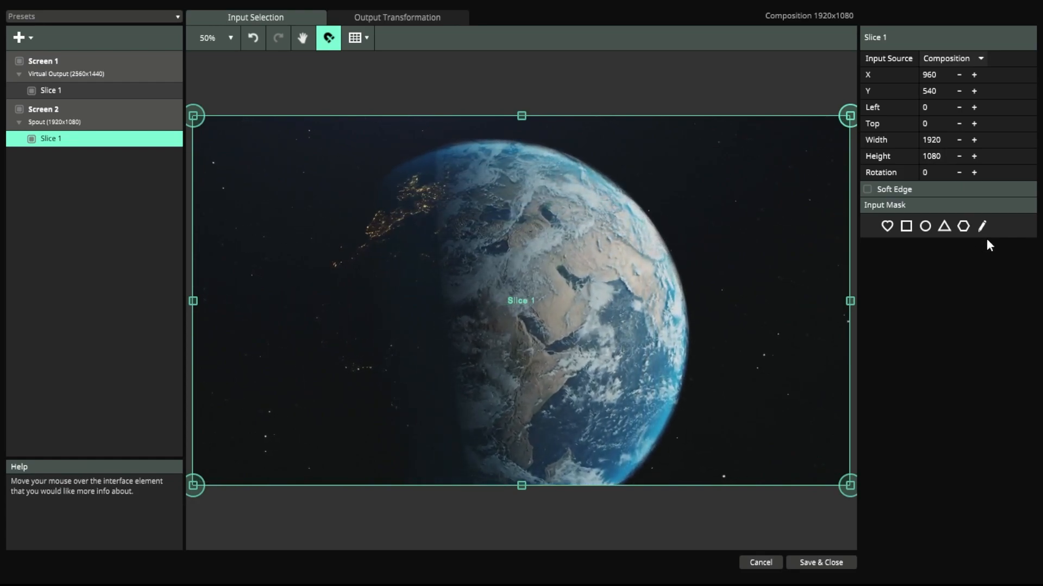
click(952, 59)
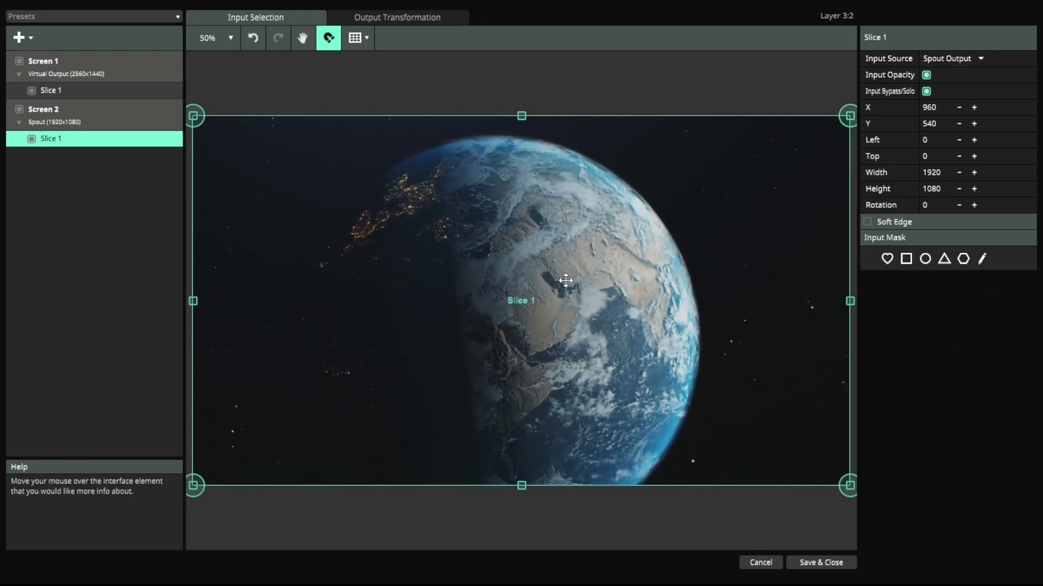
mouse_move(820, 563)
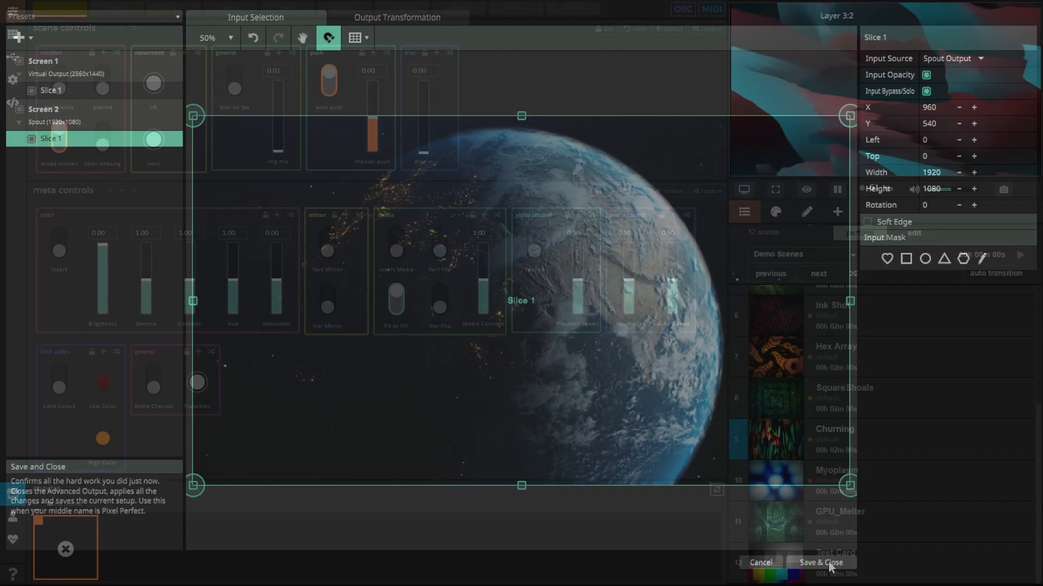
Step: Save the Arena output setup, then enable Spout input and output under Synesthesia's Live Sources
click(819, 562)
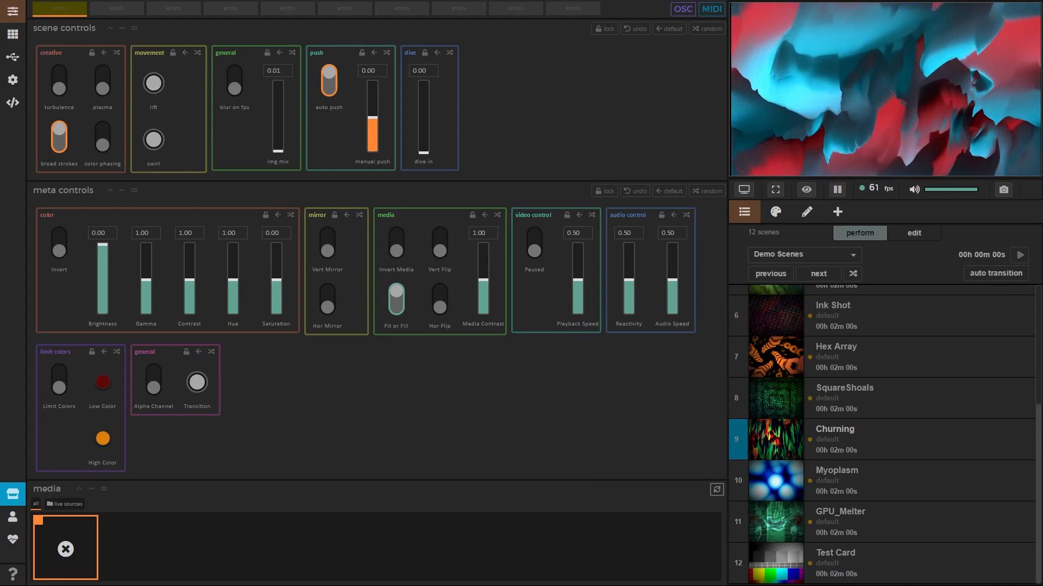
click(12, 80)
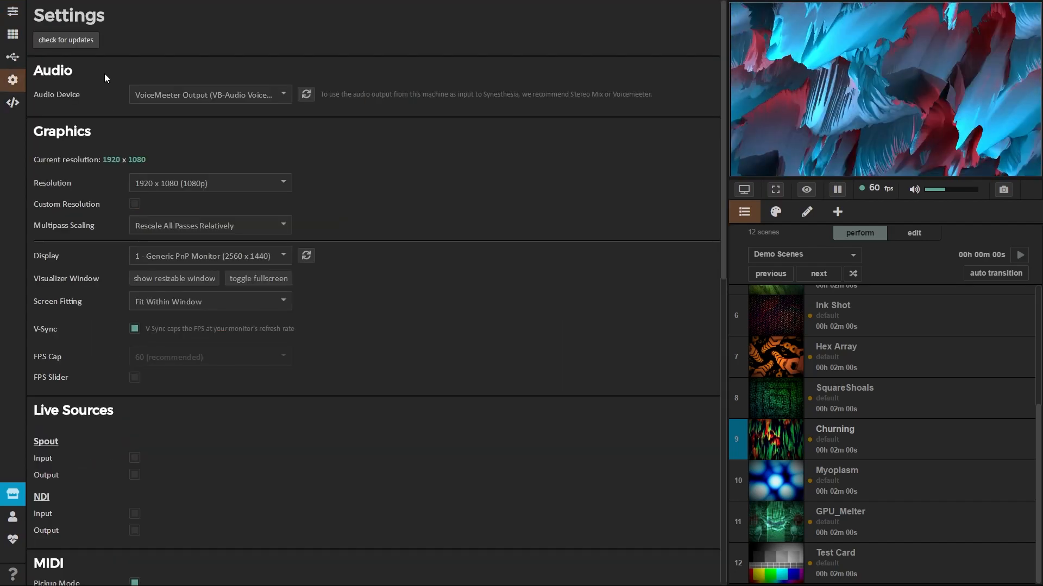
scroll(down, 3)
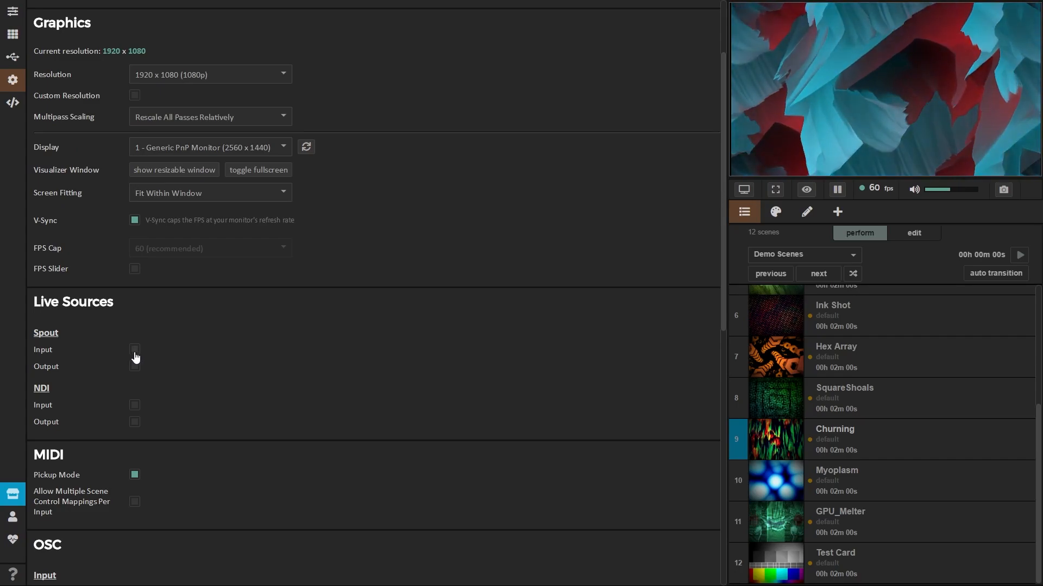
click(135, 350)
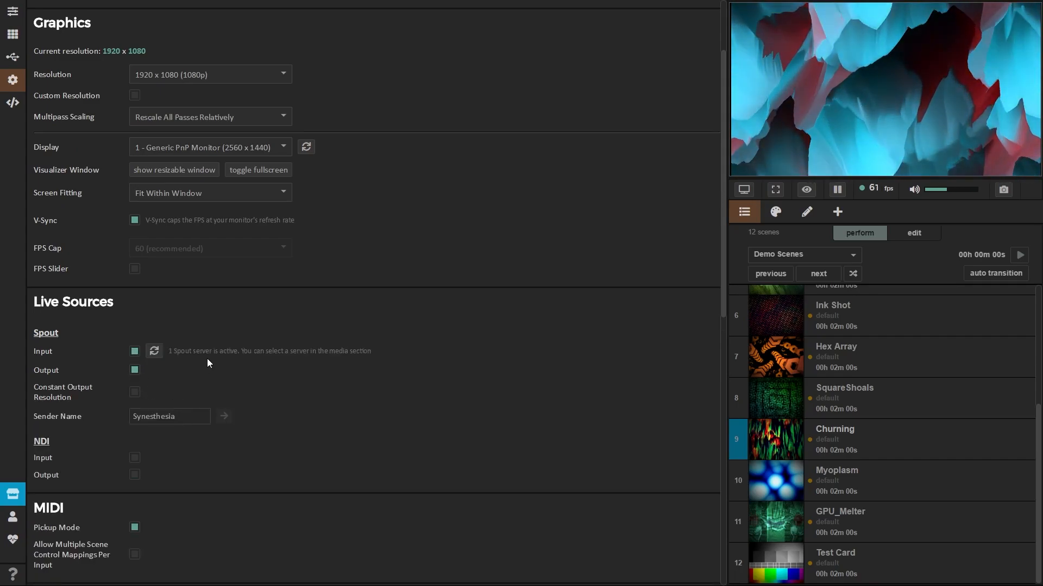
mouse_move(343, 363)
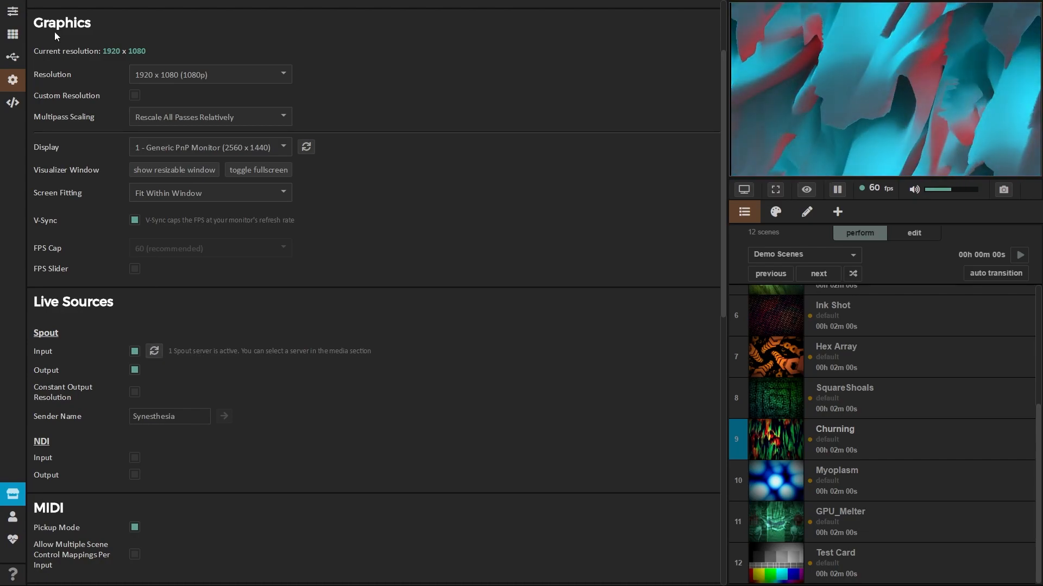
Step: Select the Arena - Screen 2 media source and raise img mix to about 0.11
click(12, 12)
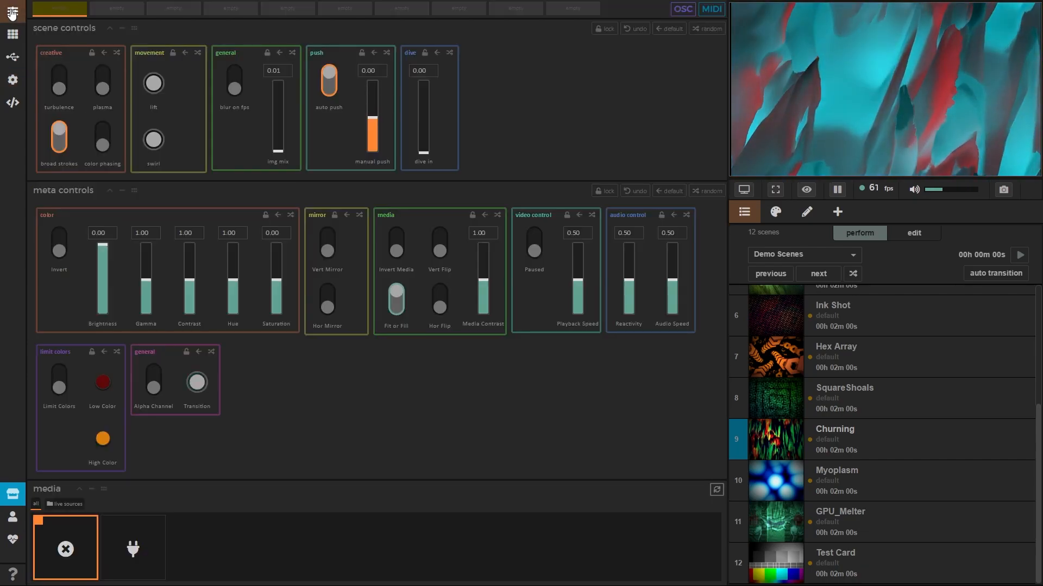
mouse_move(154, 542)
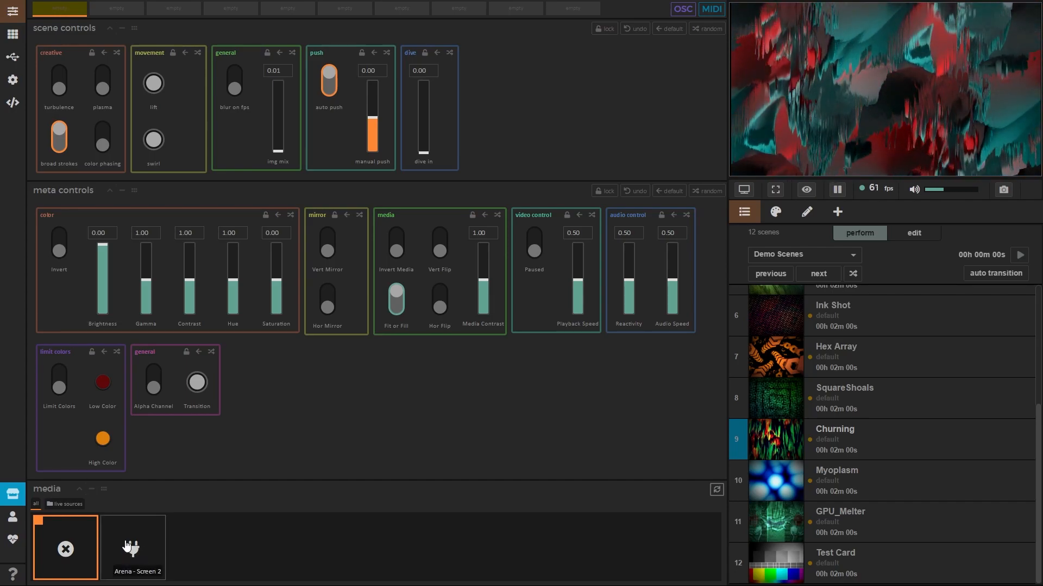
click(132, 548)
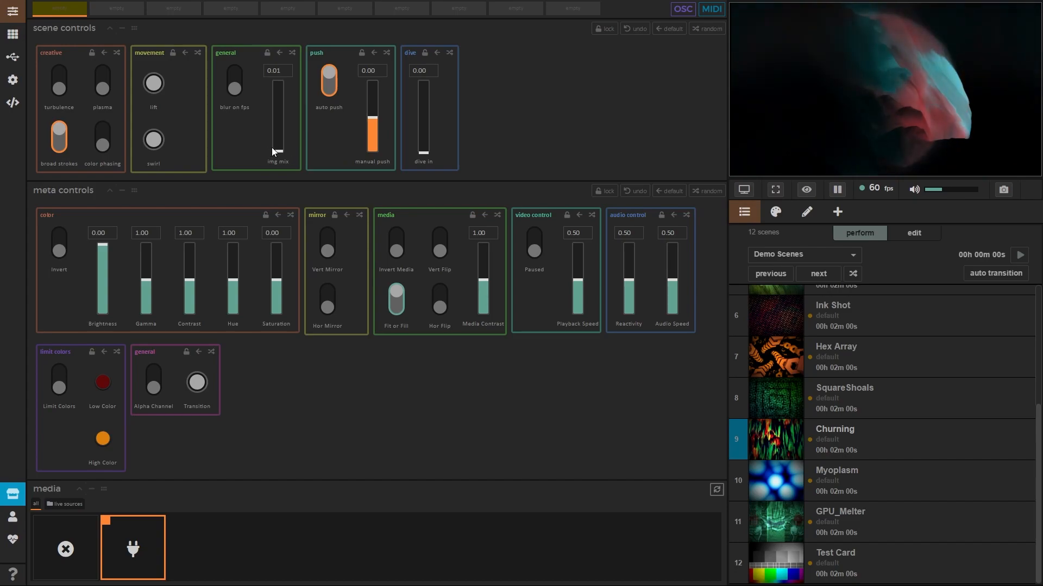
drag(277, 150, 278, 127)
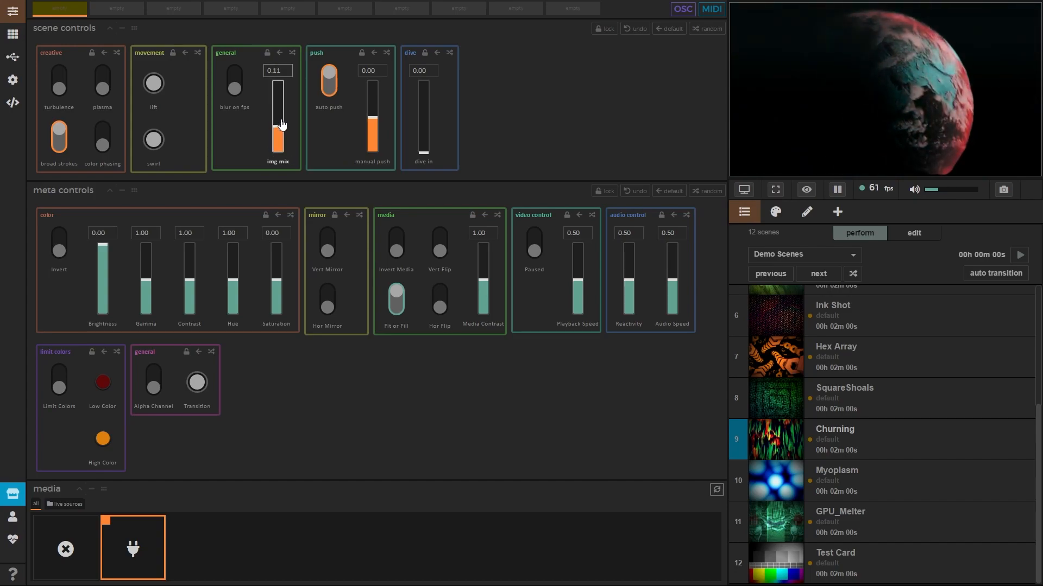
mouse_move(302, 107)
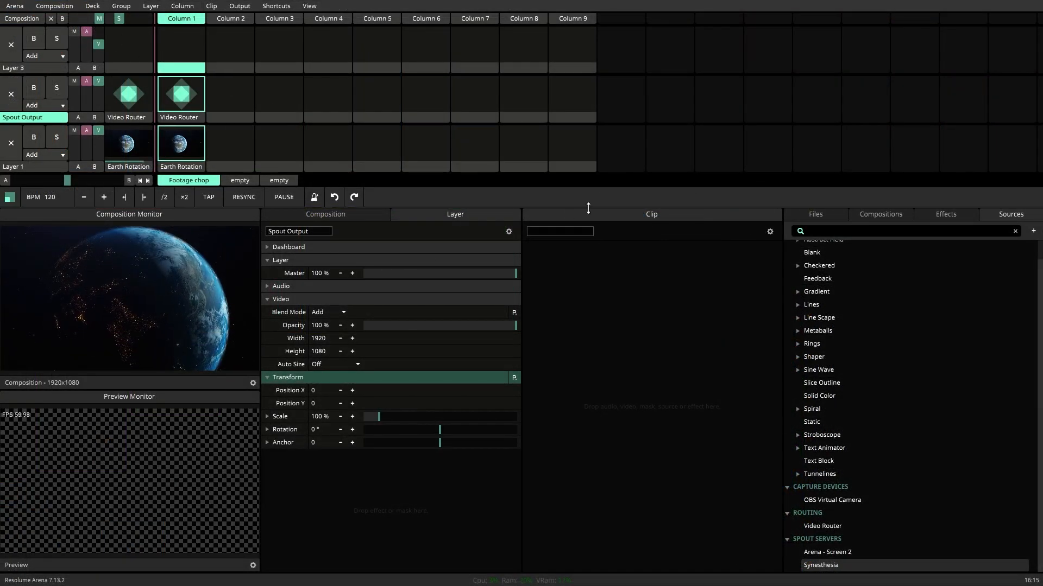
mouse_move(653, 152)
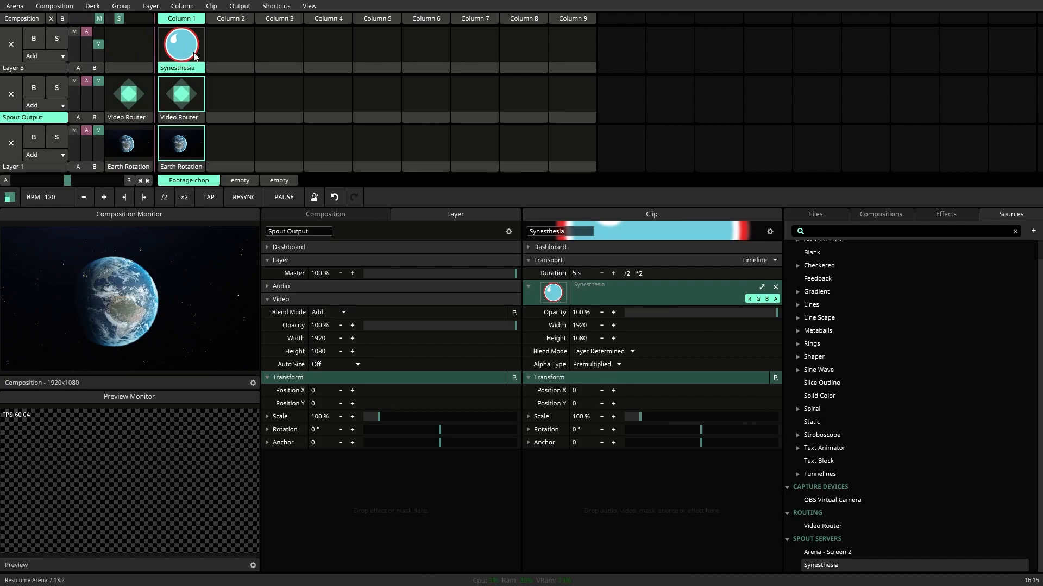
Step: Trigger the Synesthesia Spout clip on Layer 3
click(128, 45)
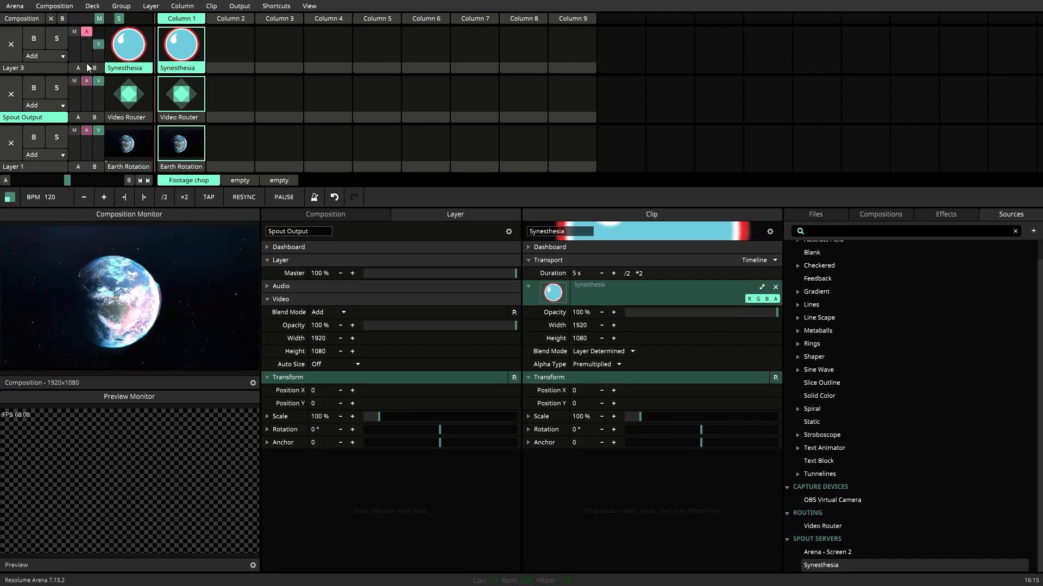